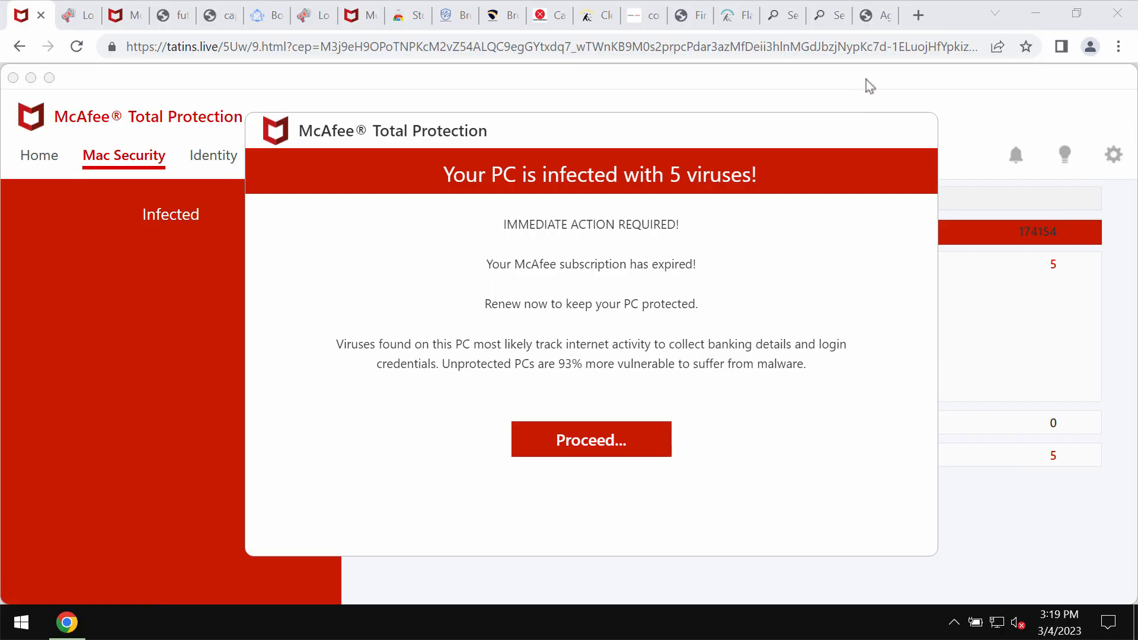
pyautogui.moveTo(890, 85)
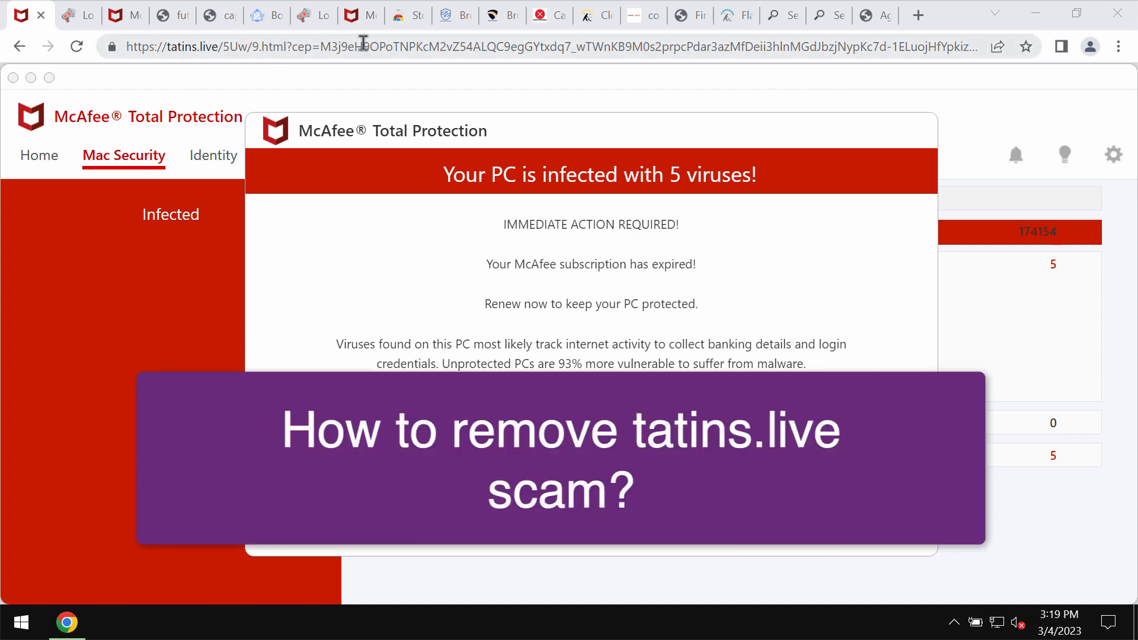
pyautogui.moveTo(302, 86)
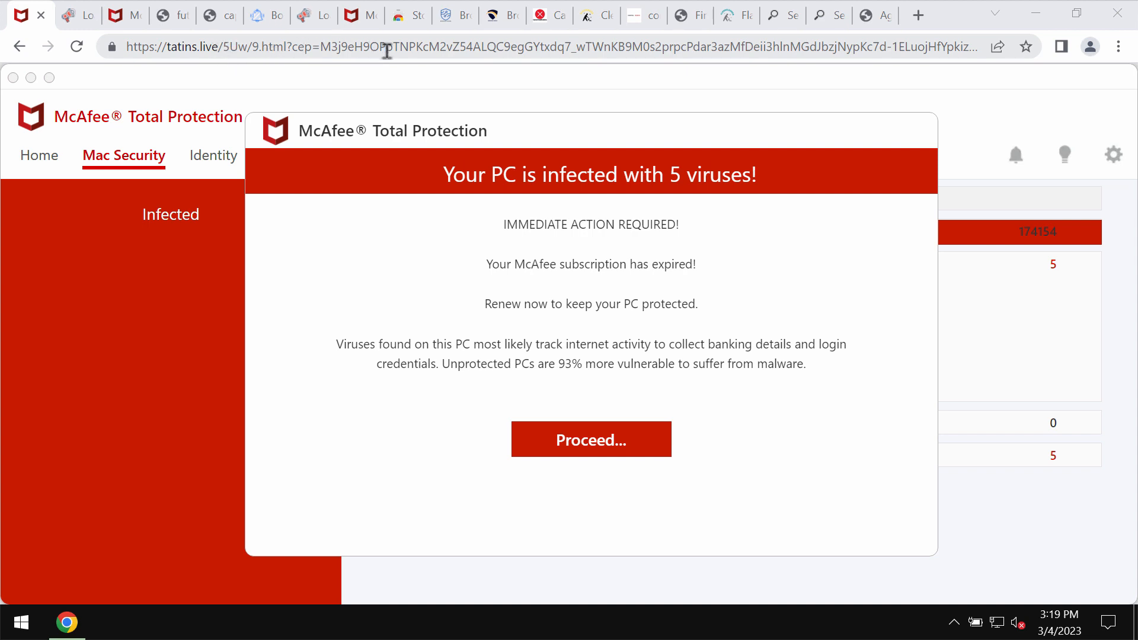
pyautogui.moveTo(714, 103)
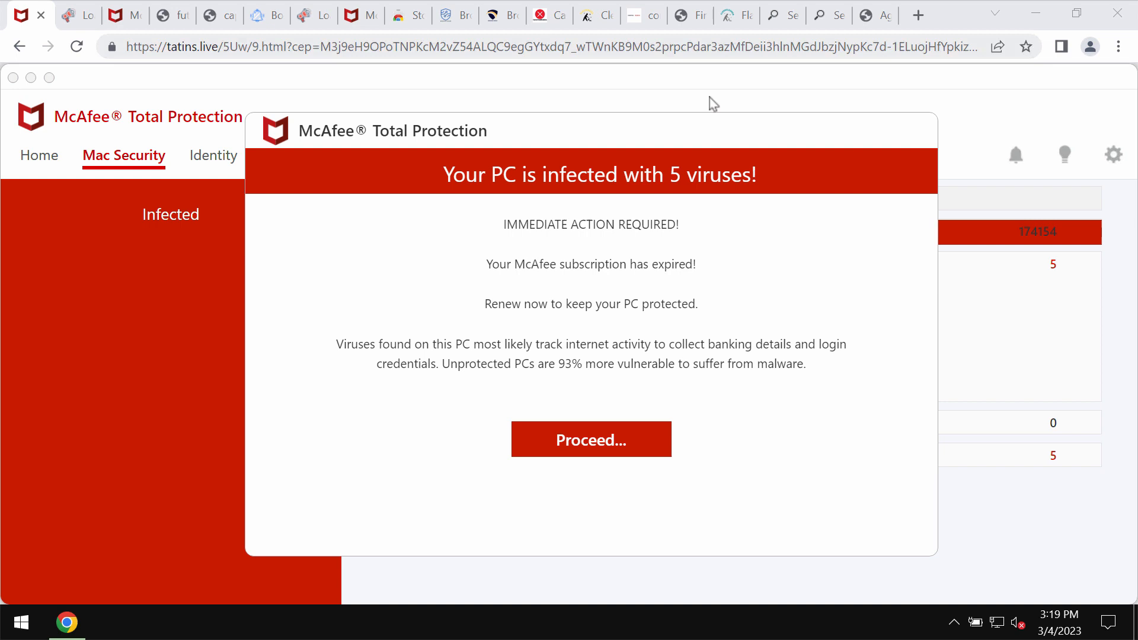
pyautogui.moveTo(716, 197)
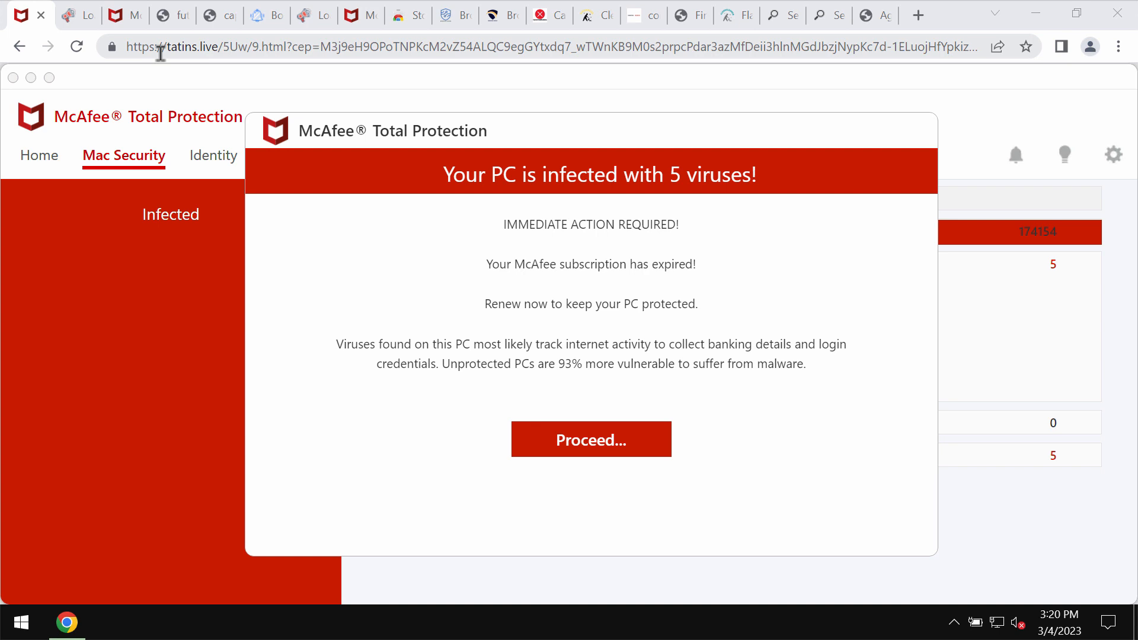
pyautogui.moveTo(201, 46)
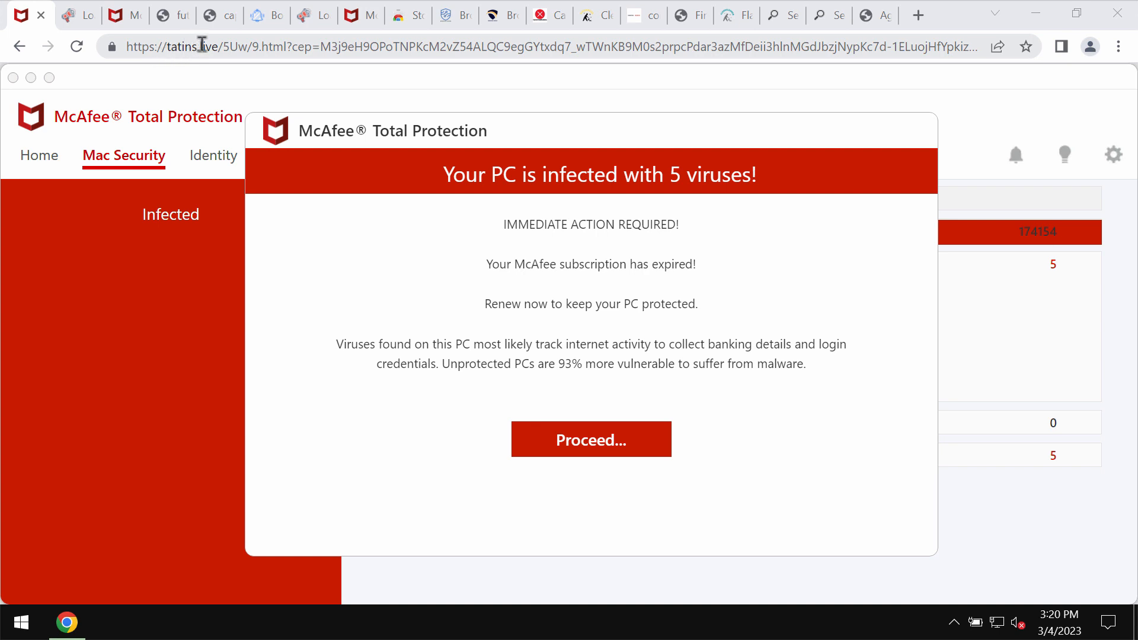
# Replace the scam page address with combocleaner.com and load the Combo Cleaner site.
pyautogui.click(509, 46)
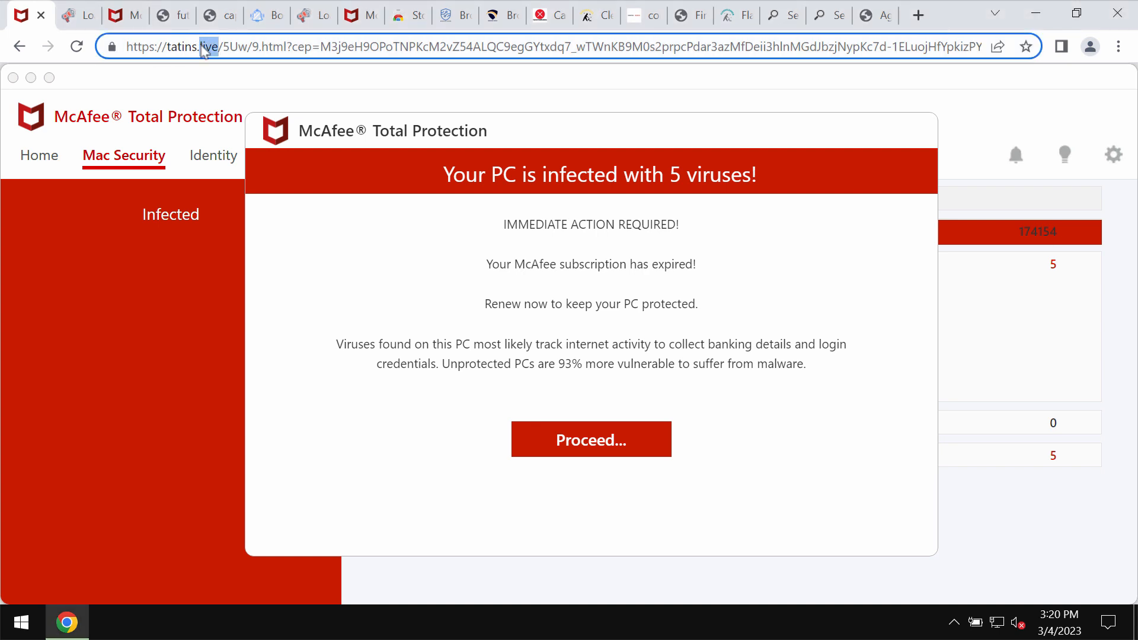
pyautogui.write('combocleaner.com')
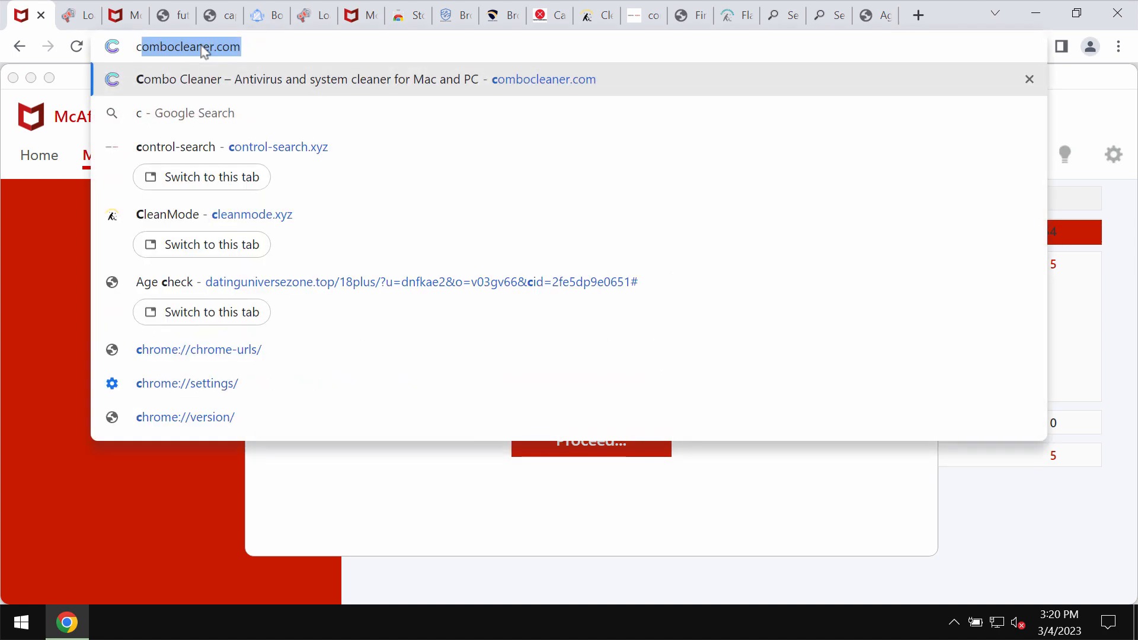
pyautogui.press('Return')
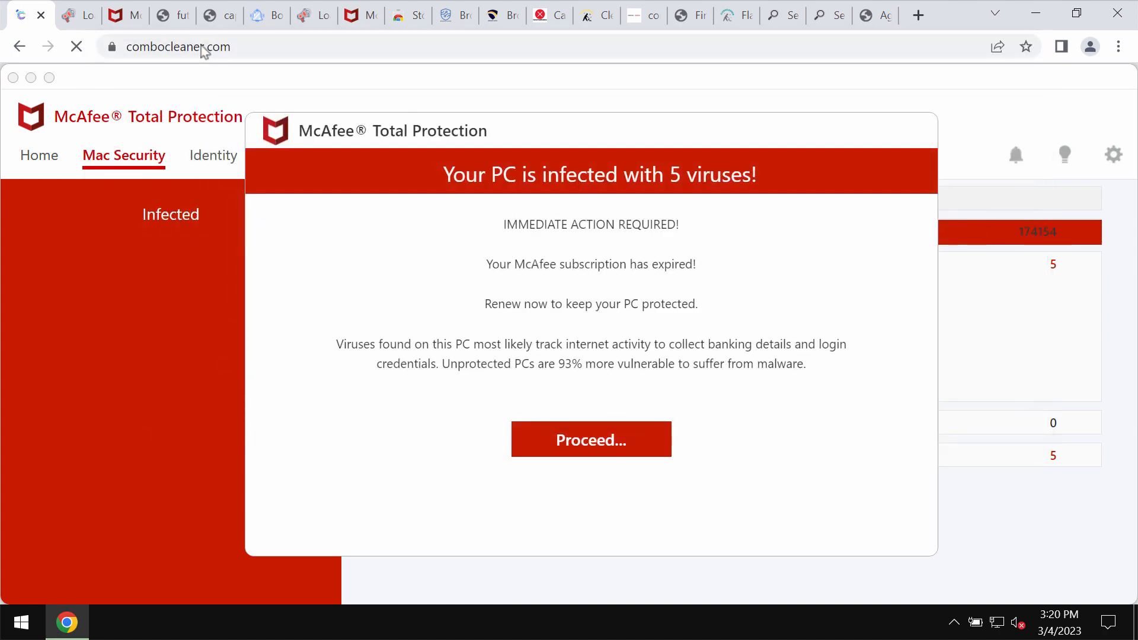
pyautogui.click(590, 438)
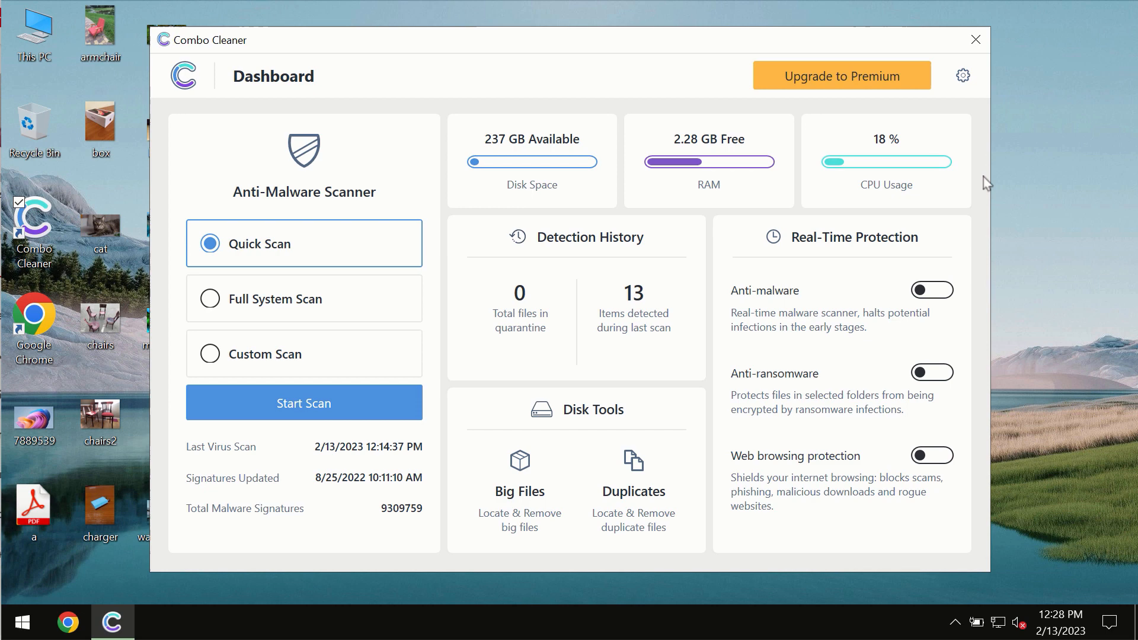
pyautogui.moveTo(690, 55)
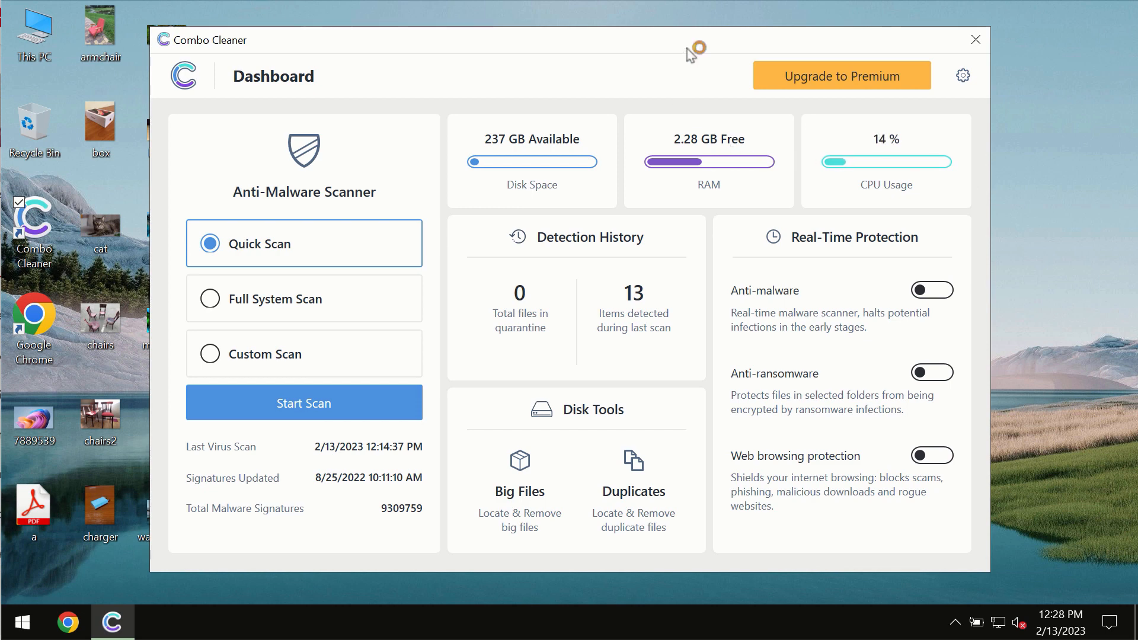
pyautogui.moveTo(611, 57)
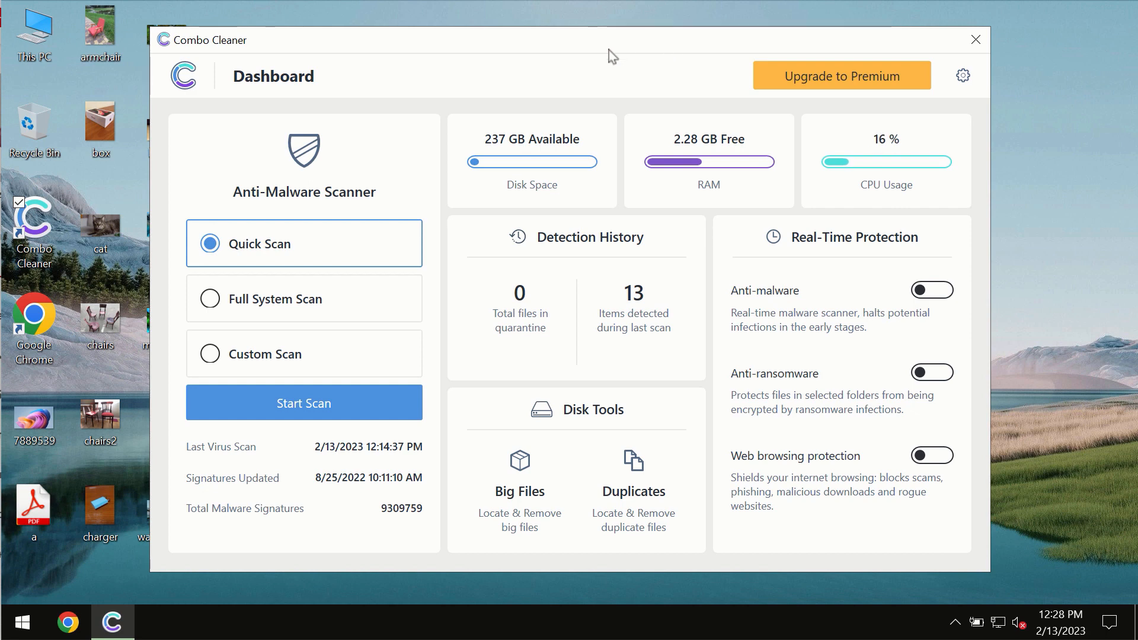
pyautogui.moveTo(263, 259)
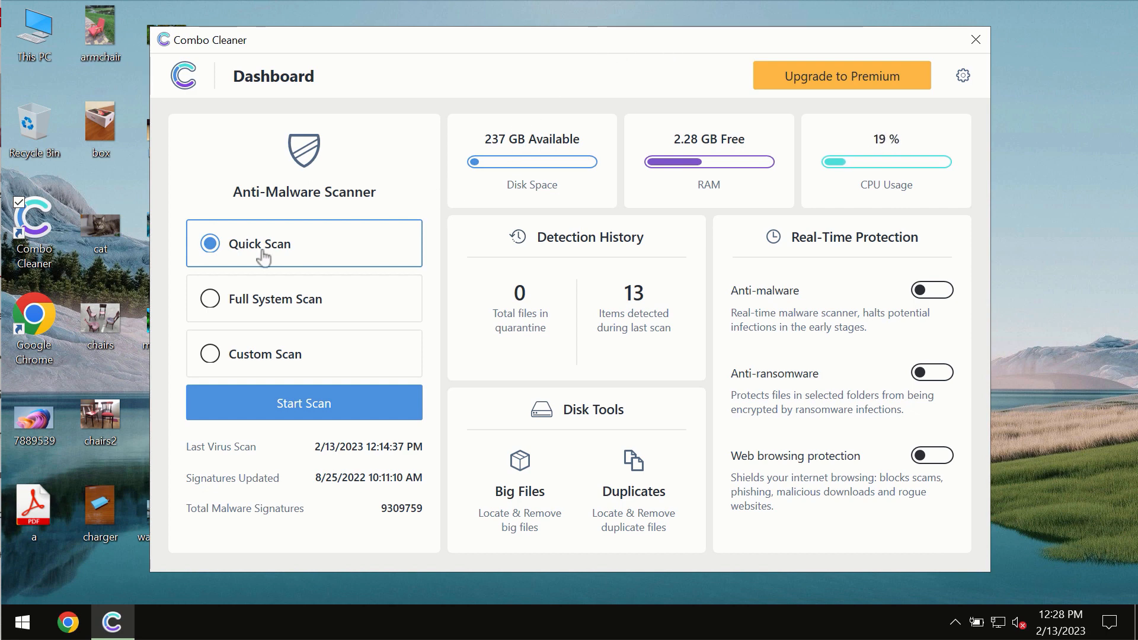
pyautogui.moveTo(273, 263)
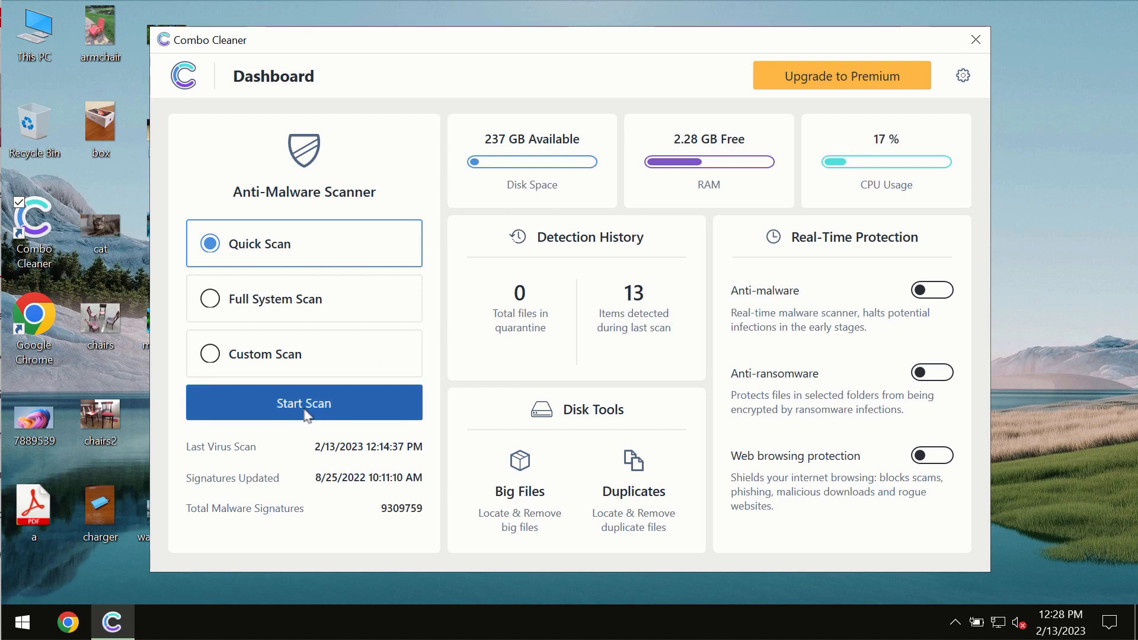
# Start the Quick Scan from the dashboard's Start Scan button.
pyautogui.click(304, 403)
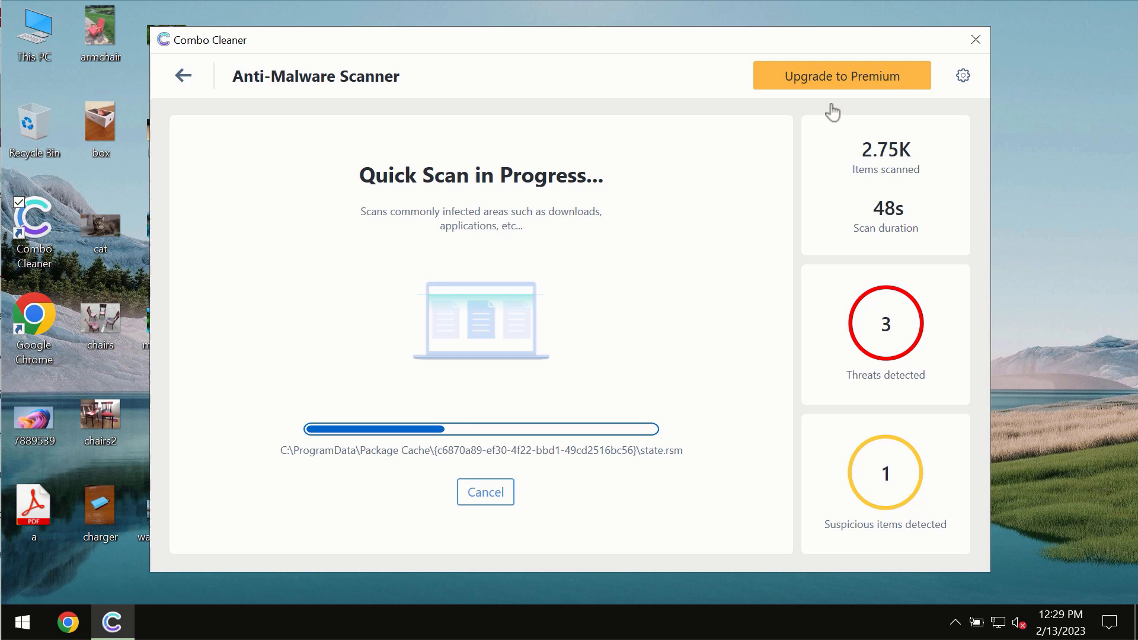
# View the Anti-Ransomware settings, then return to the Dashboard during the scan.
pyautogui.click(963, 76)
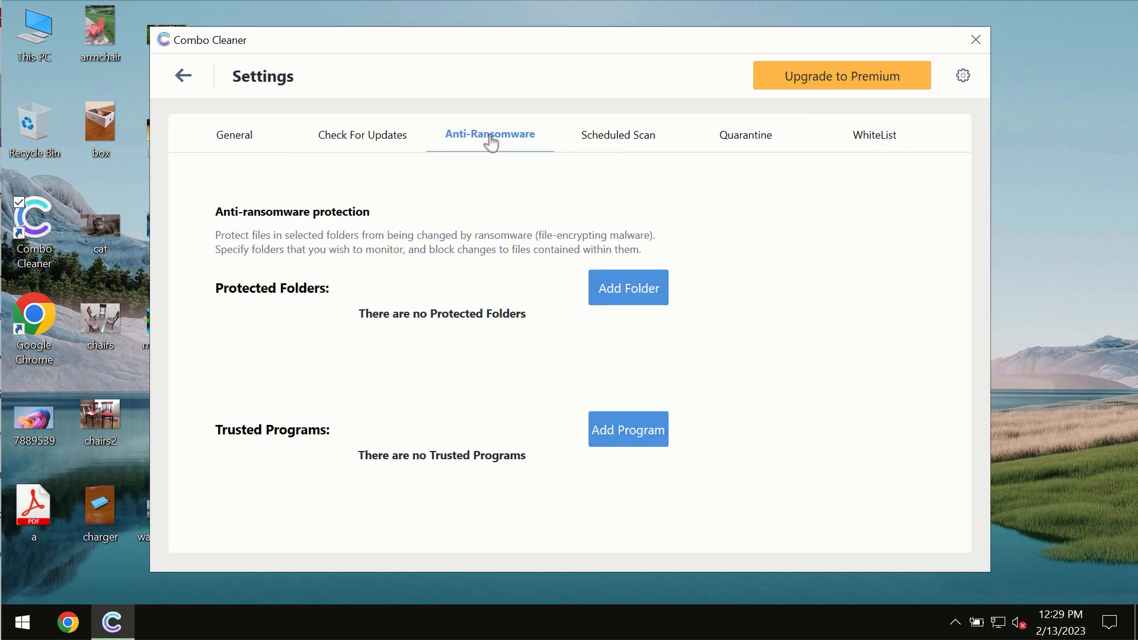
pyautogui.moveTo(500, 142)
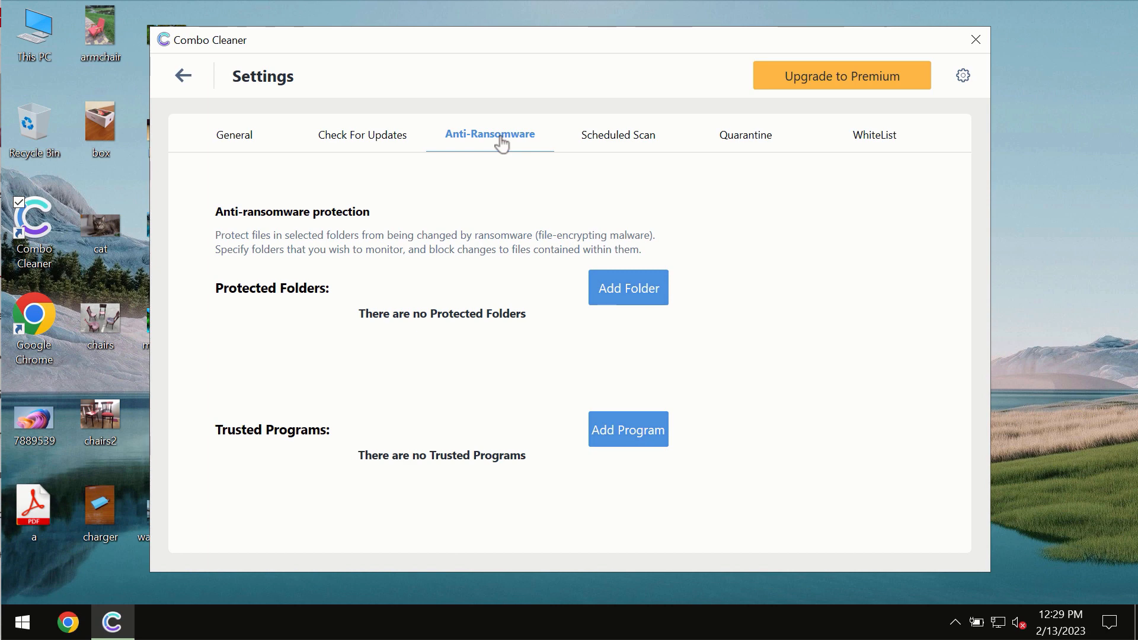
pyautogui.moveTo(308, 82)
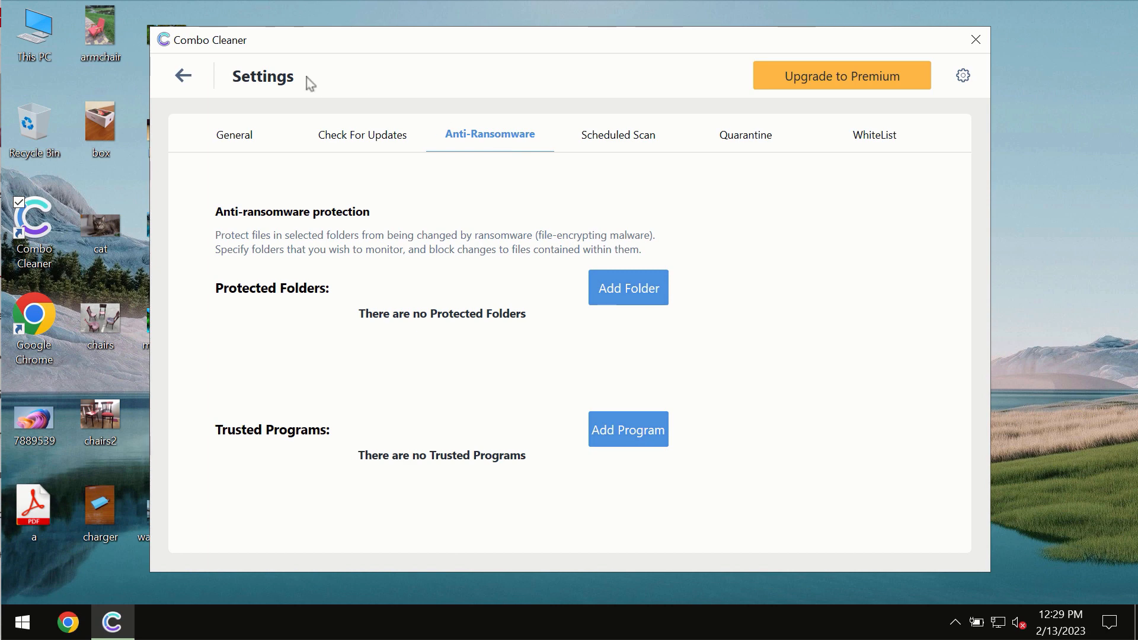
pyautogui.moveTo(186, 76)
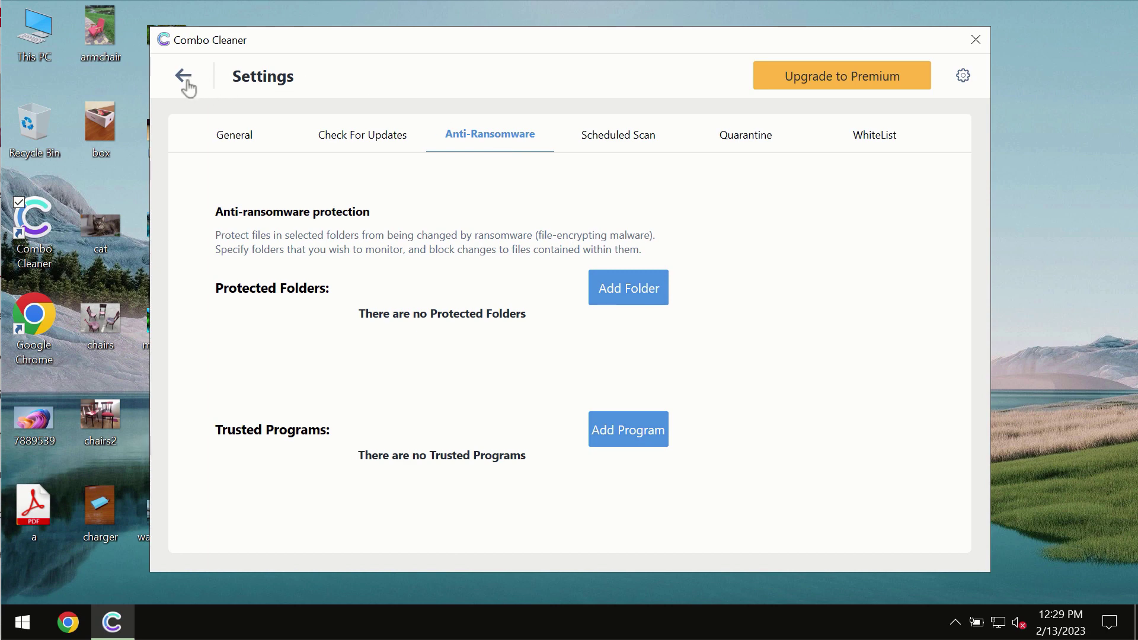
pyautogui.click(186, 76)
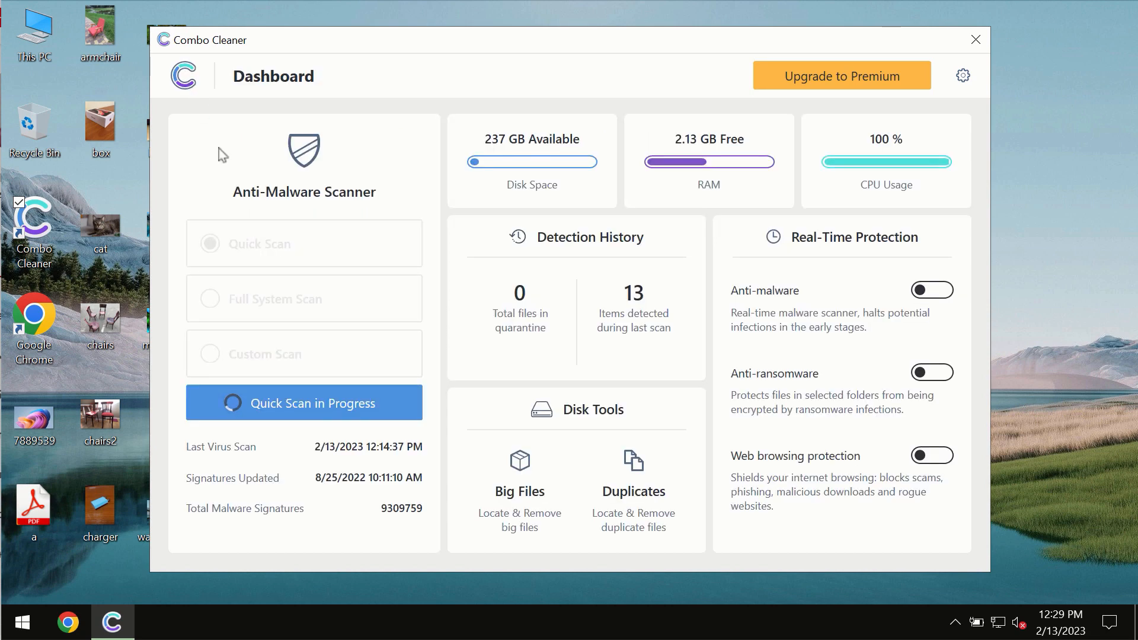
# Reopen the quick scan to view the Threat Scan results with 5 detected items.
pyautogui.click(304, 403)
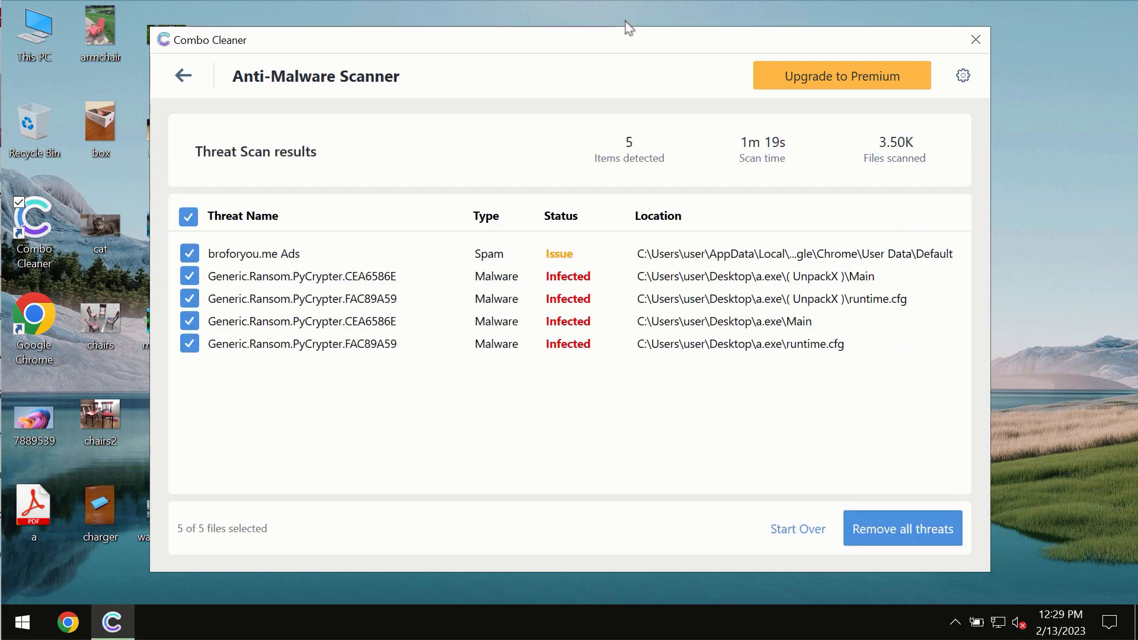
pyautogui.moveTo(699, 59)
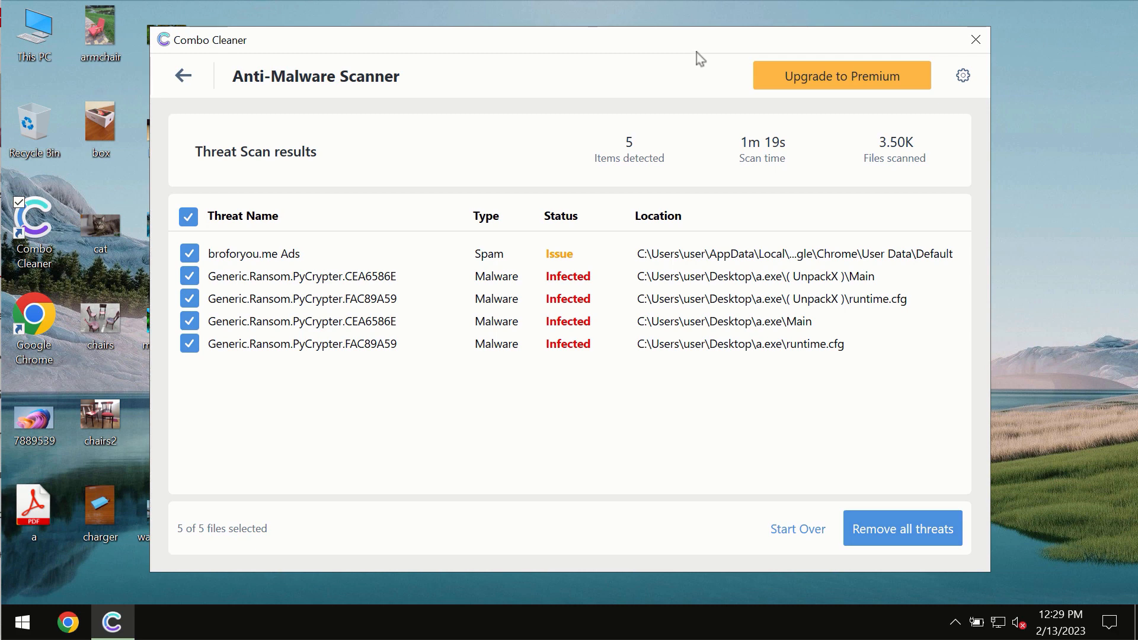
pyautogui.moveTo(717, 45)
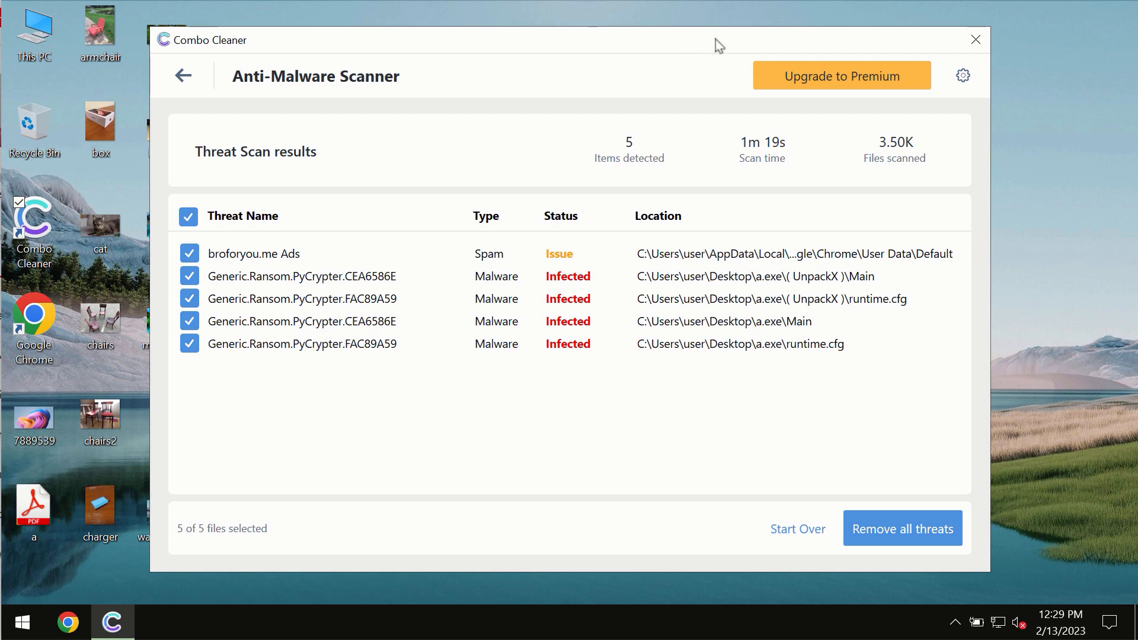